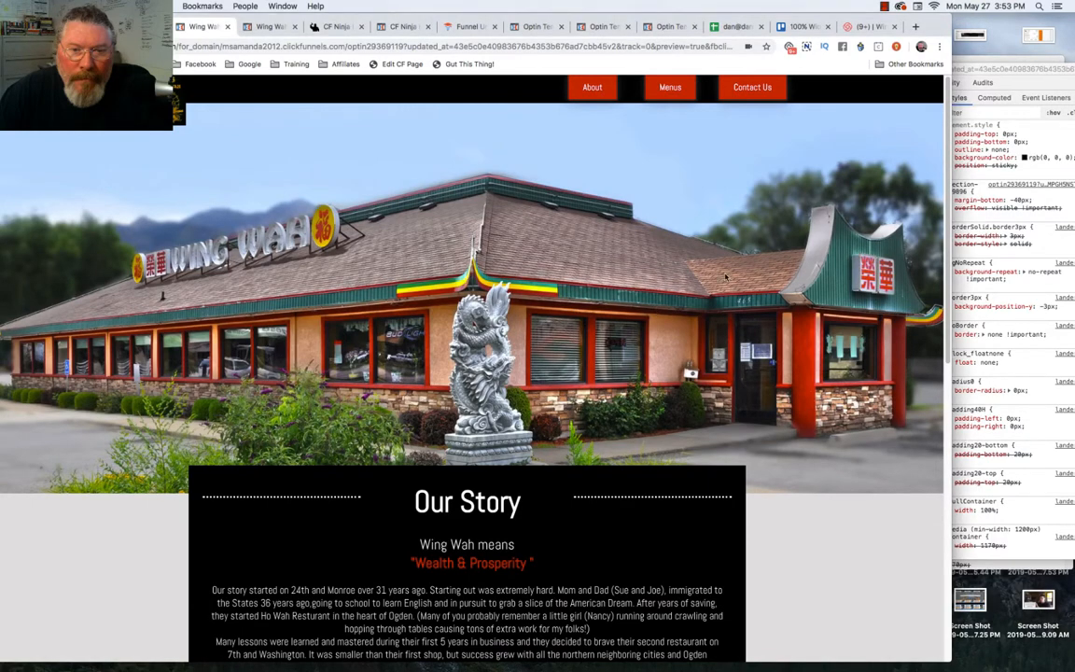
Step: Scroll the second Wing Wah preview through Our Menu to Contact Us, then back to Our Story
scroll("down", 3)
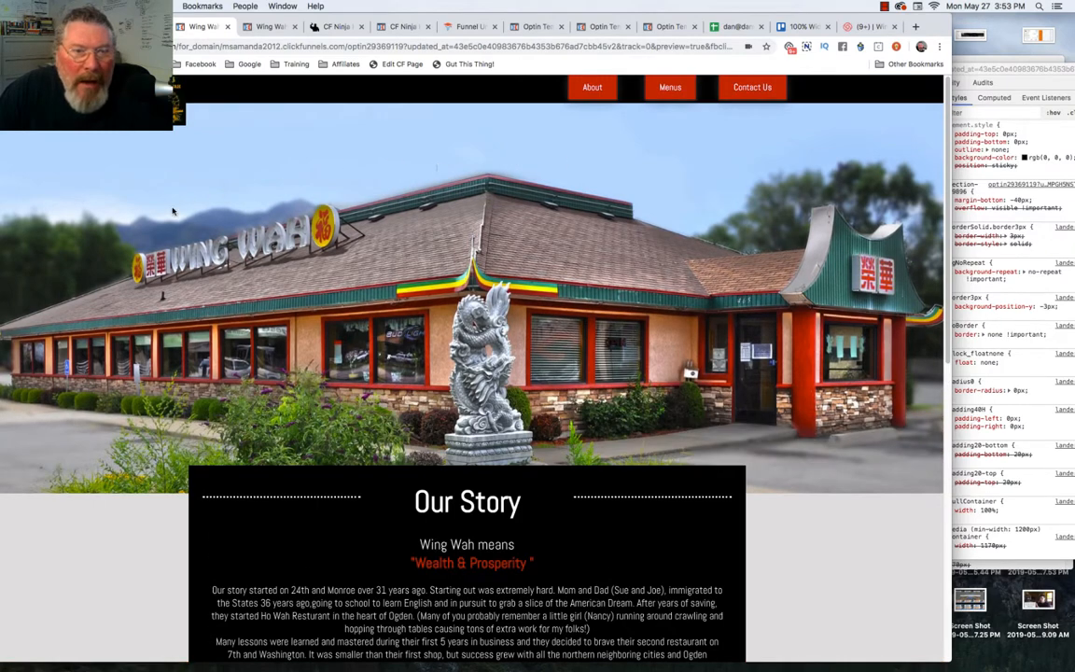
mouse_move(643, 252)
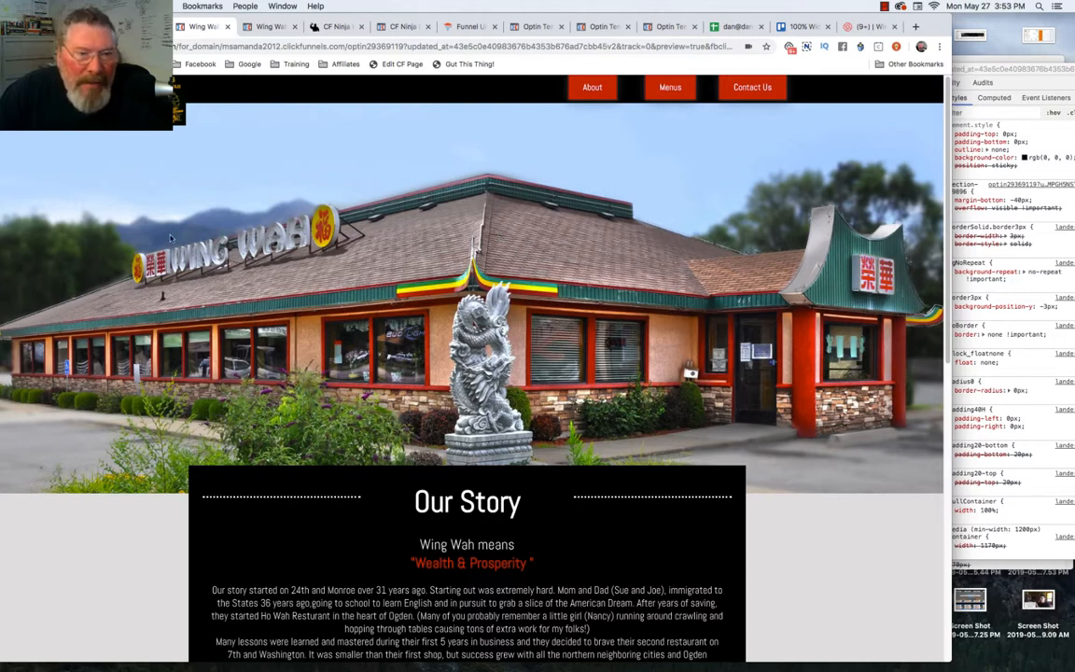
mouse_move(866, 460)
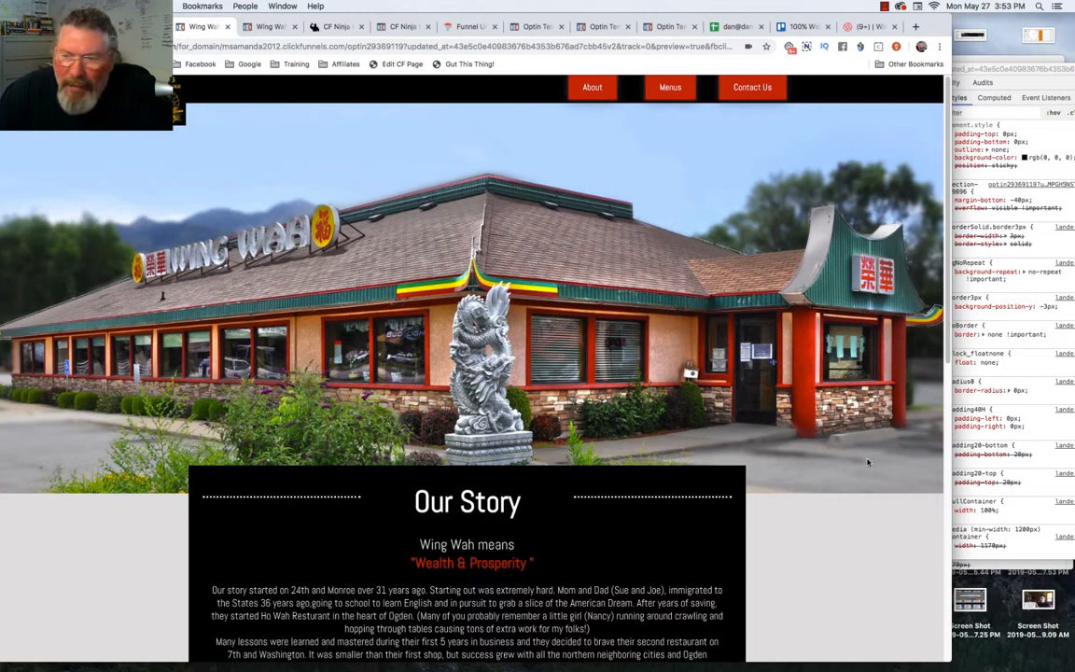
mouse_move(793, 290)
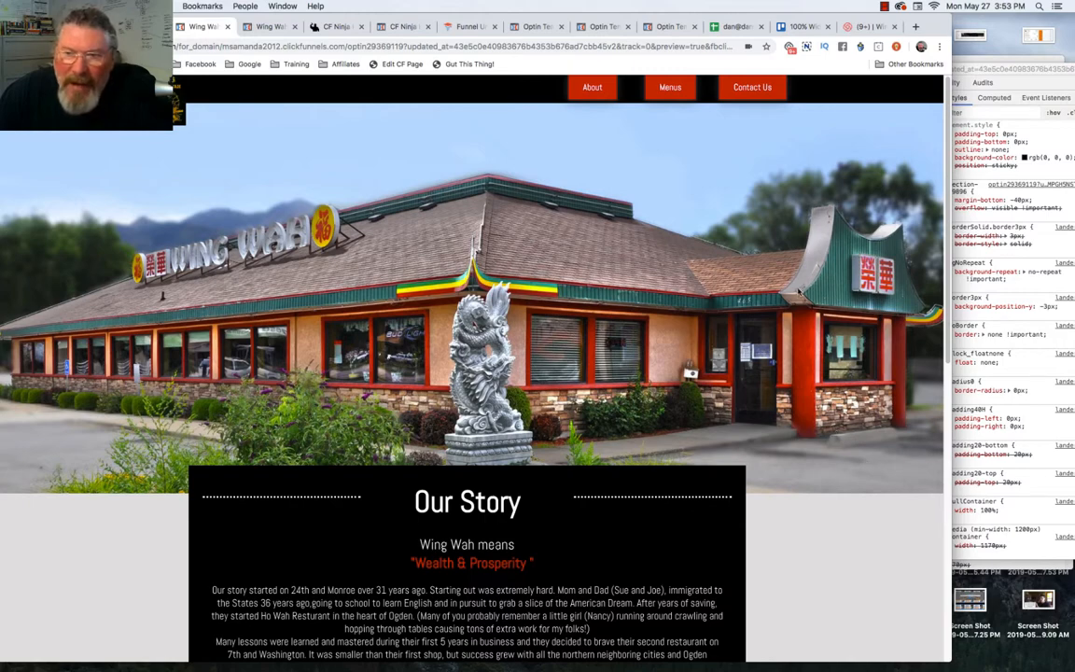
mouse_move(525, 270)
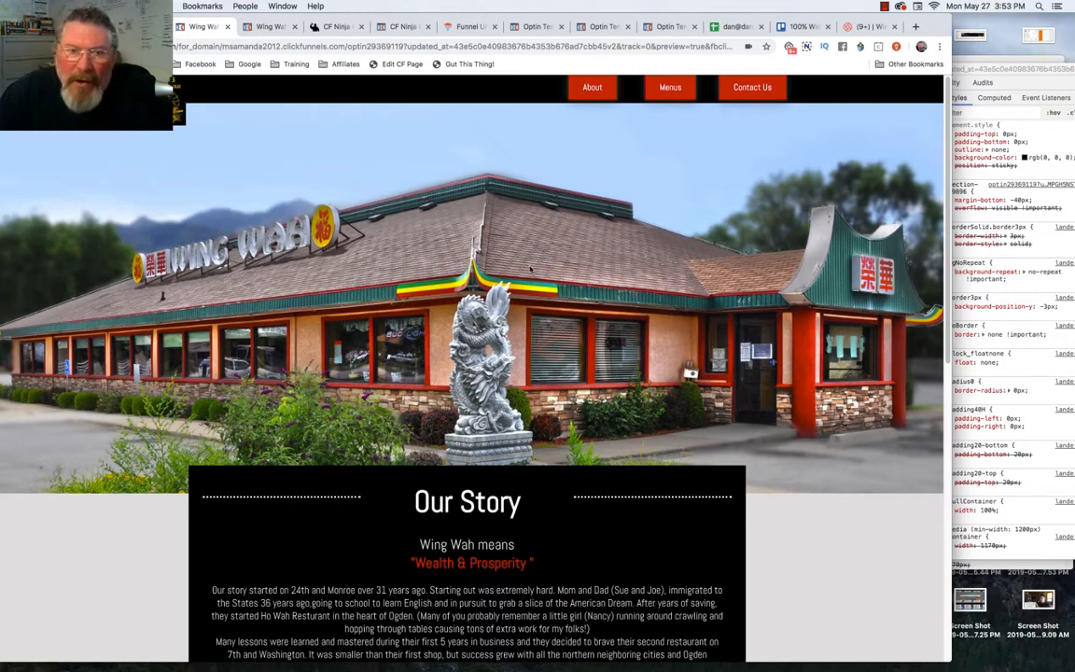
mouse_move(477, 196)
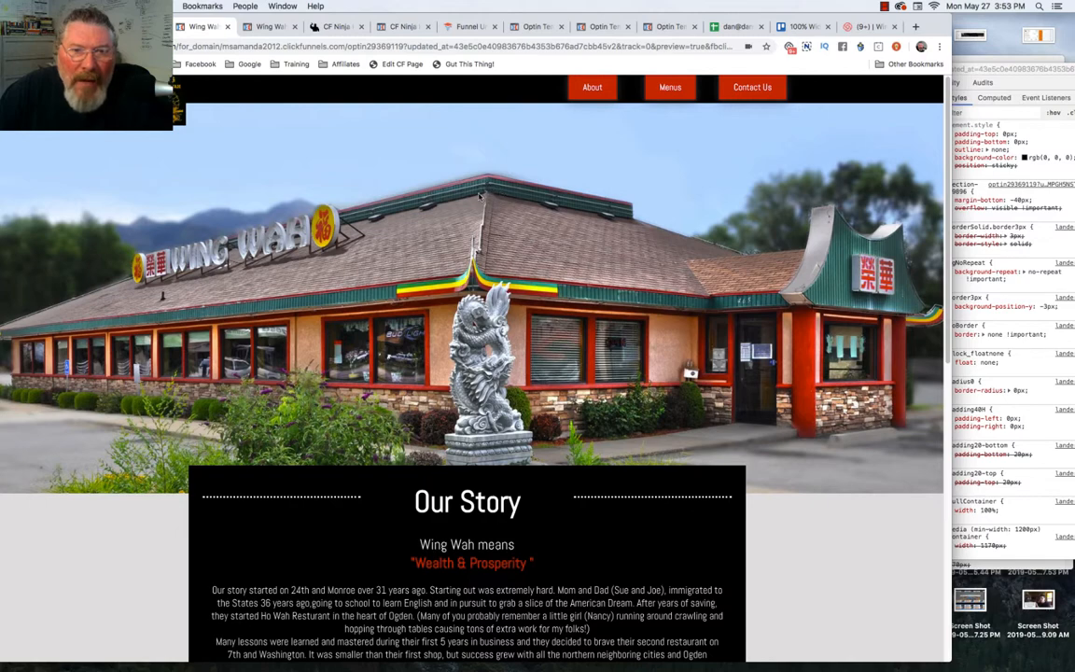
mouse_move(489, 115)
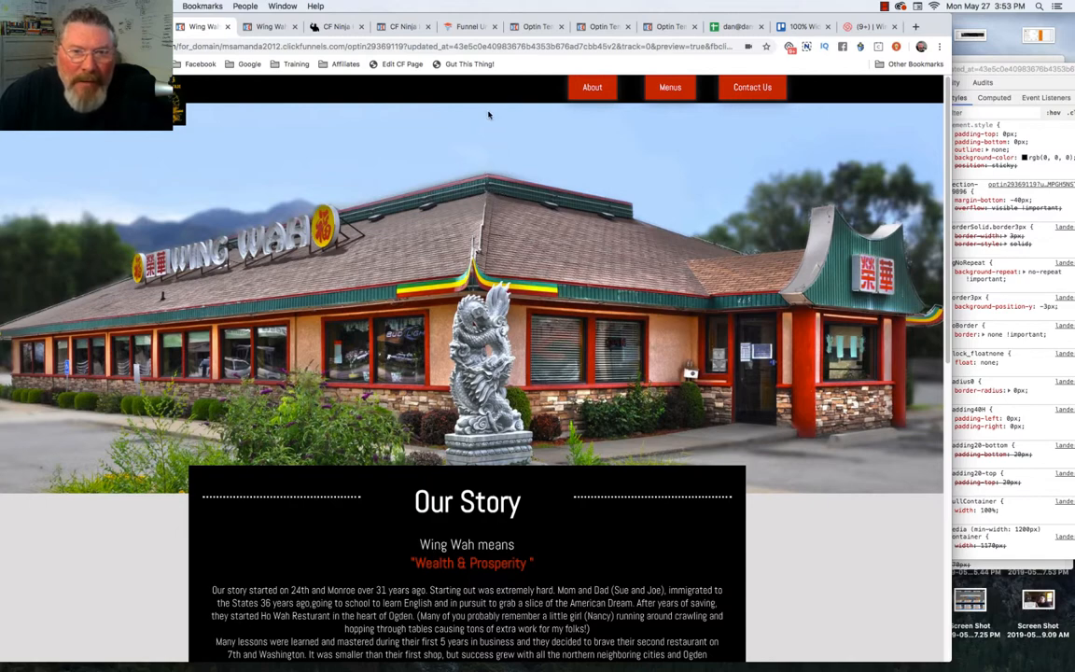
mouse_move(330, 197)
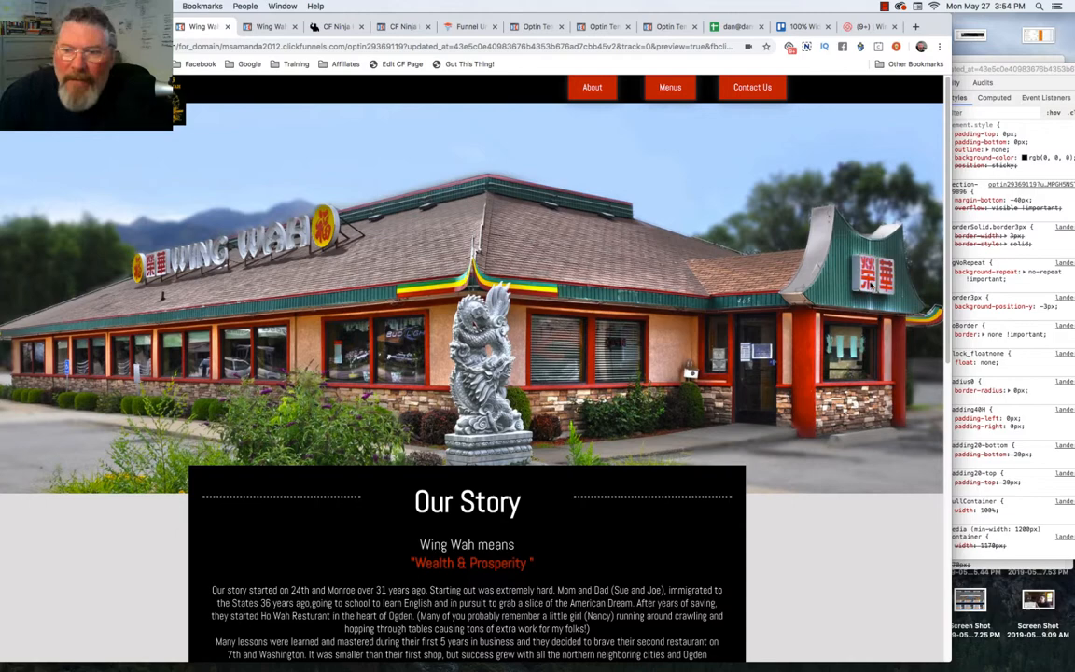
mouse_move(223, 219)
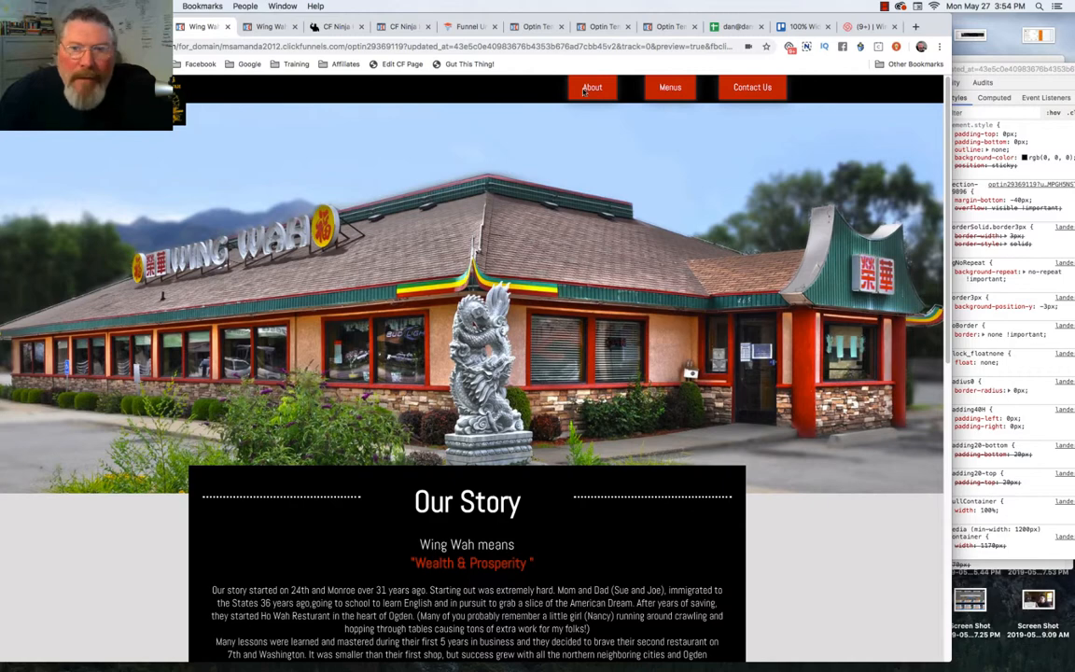
mouse_move(524, 194)
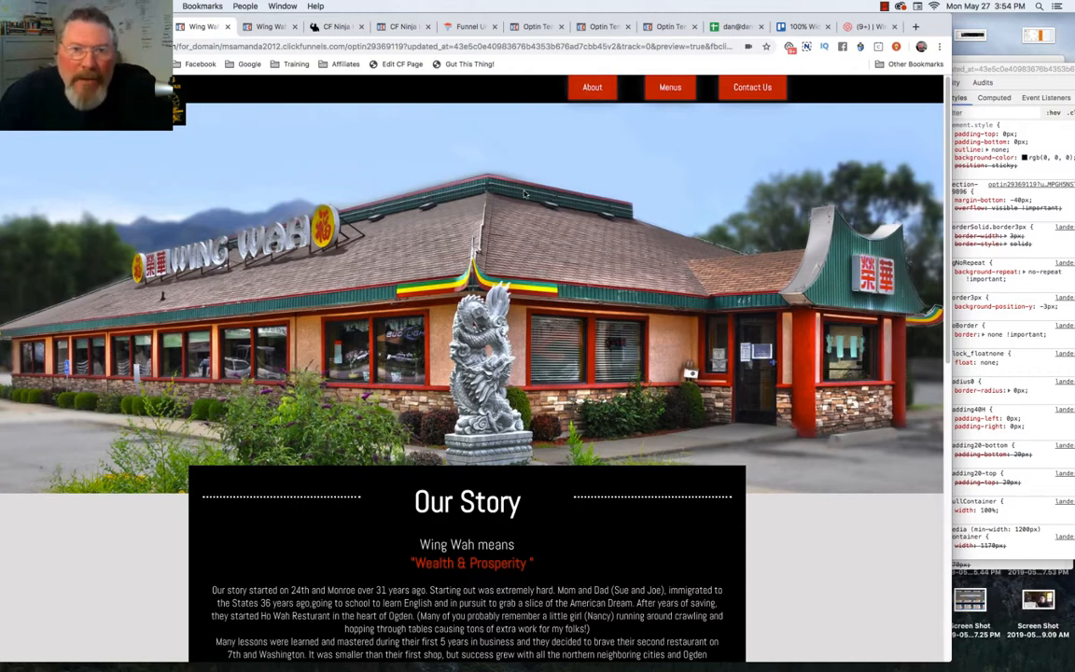
mouse_move(462, 84)
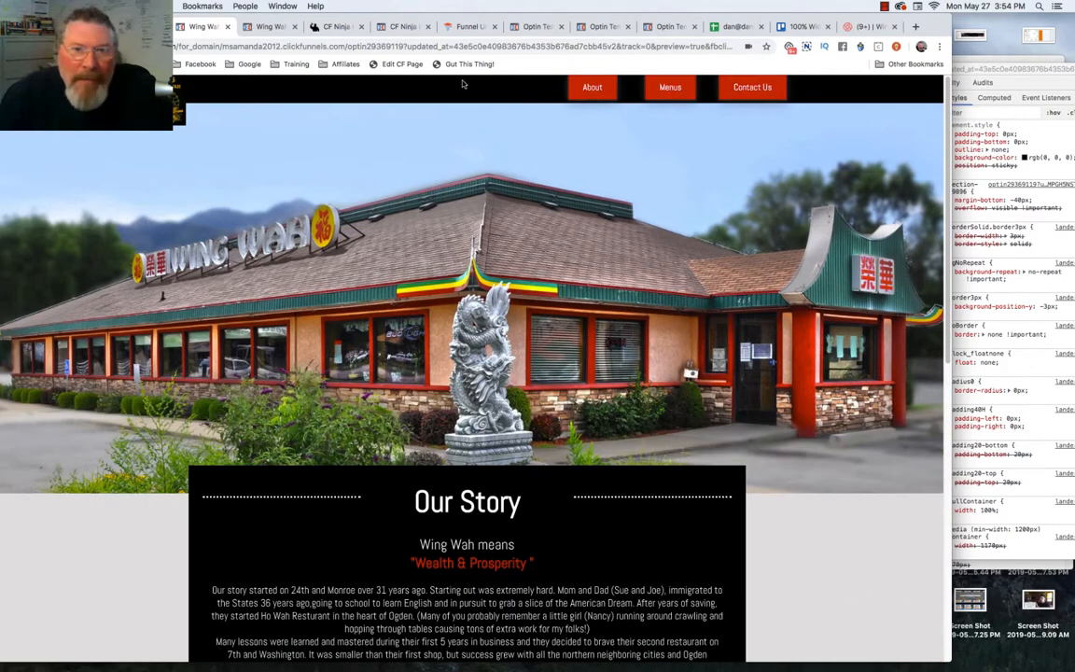
scroll("down", 3)
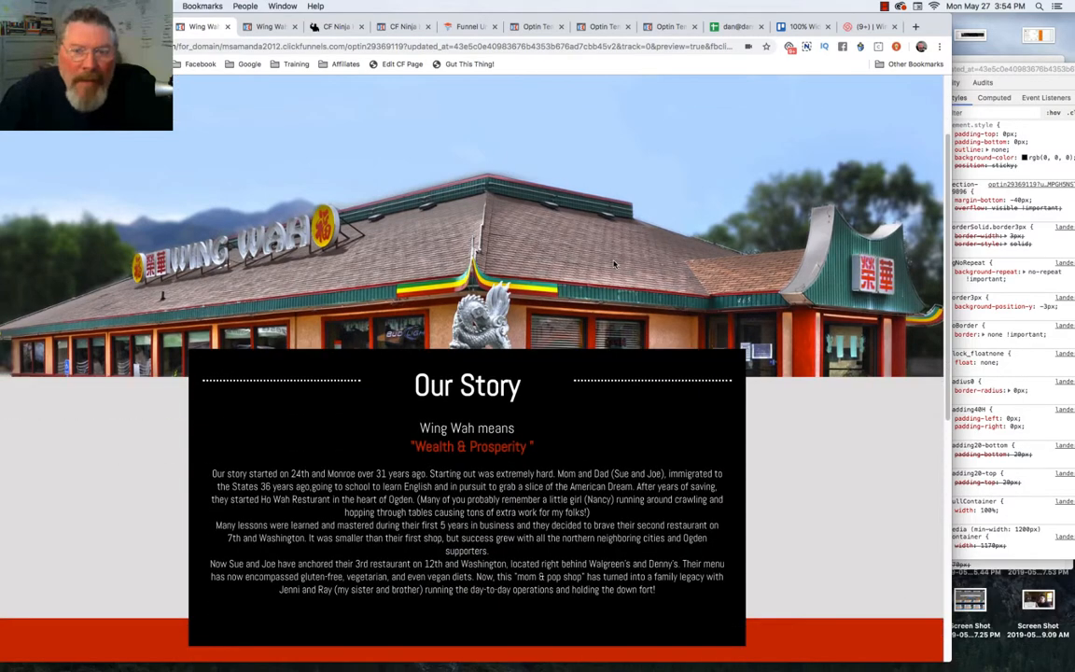
scroll("down", 3)
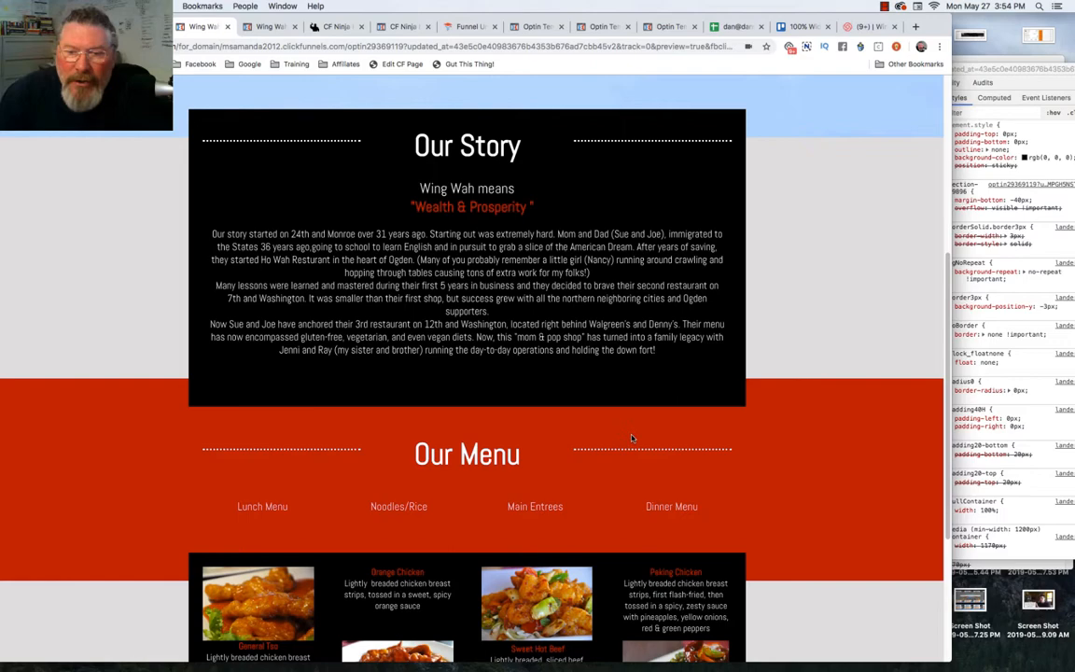
scroll("down", 3)
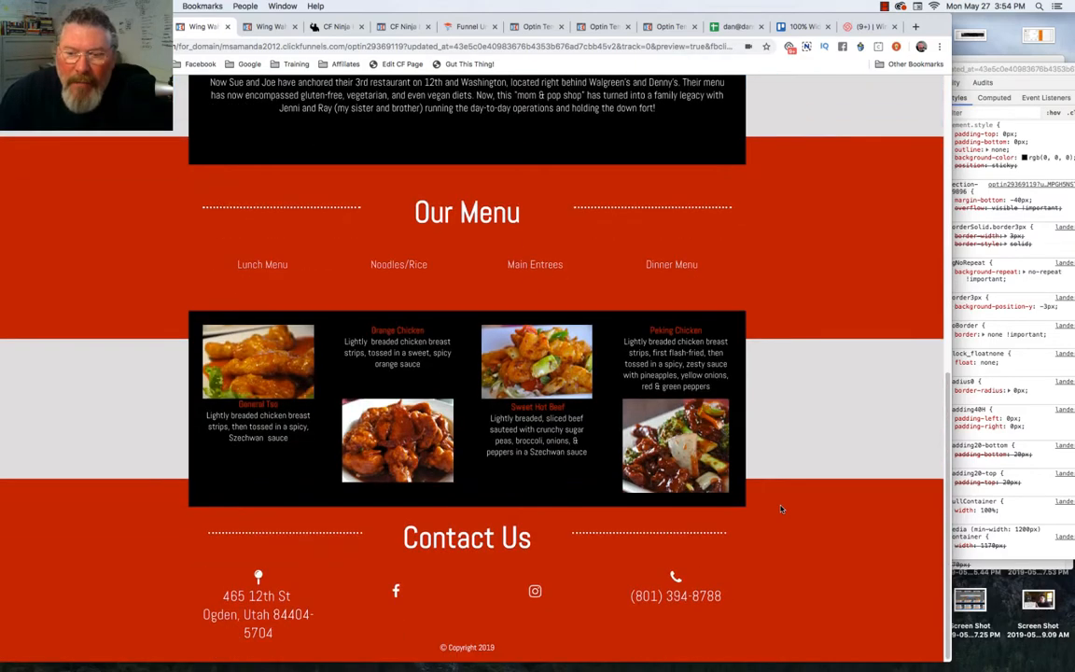
scroll("up", 3)
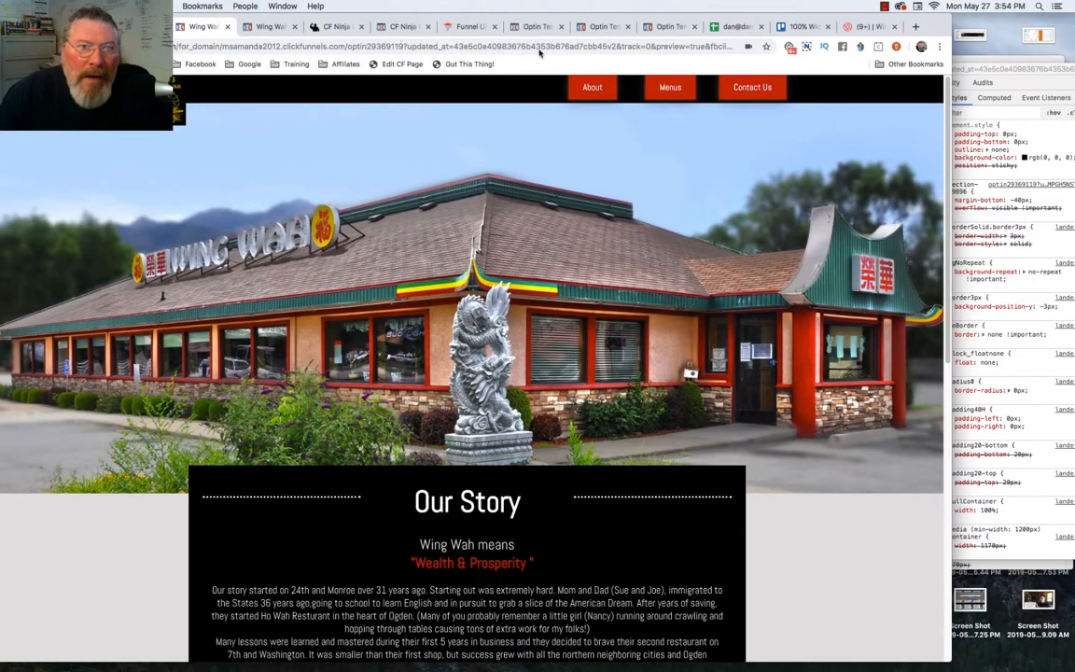
scroll("down", 3)
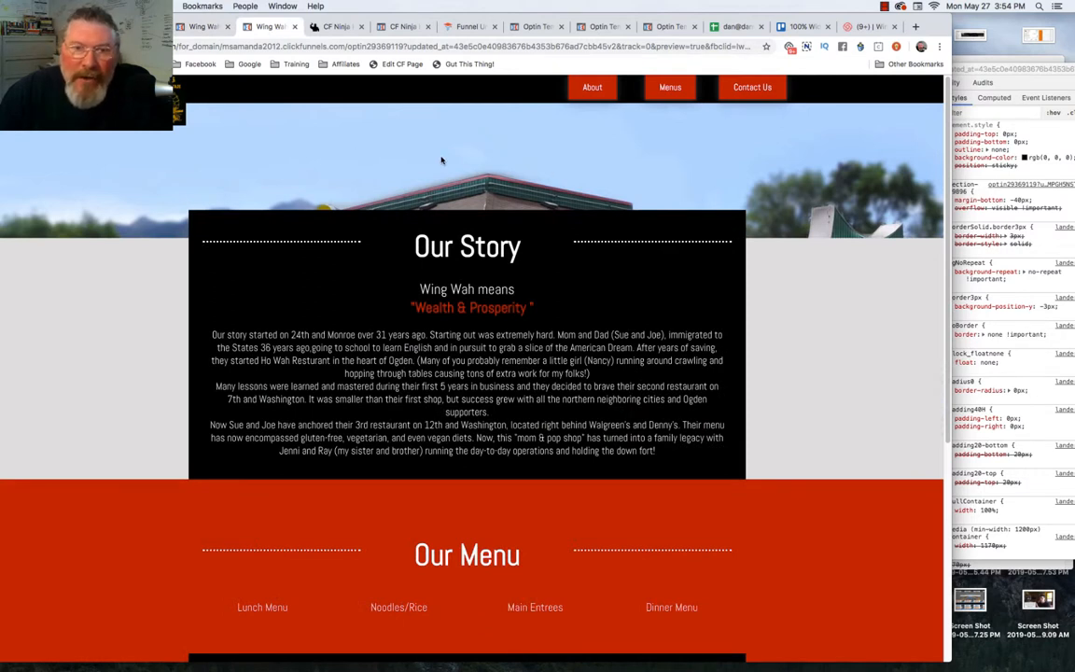
mouse_move(440, 161)
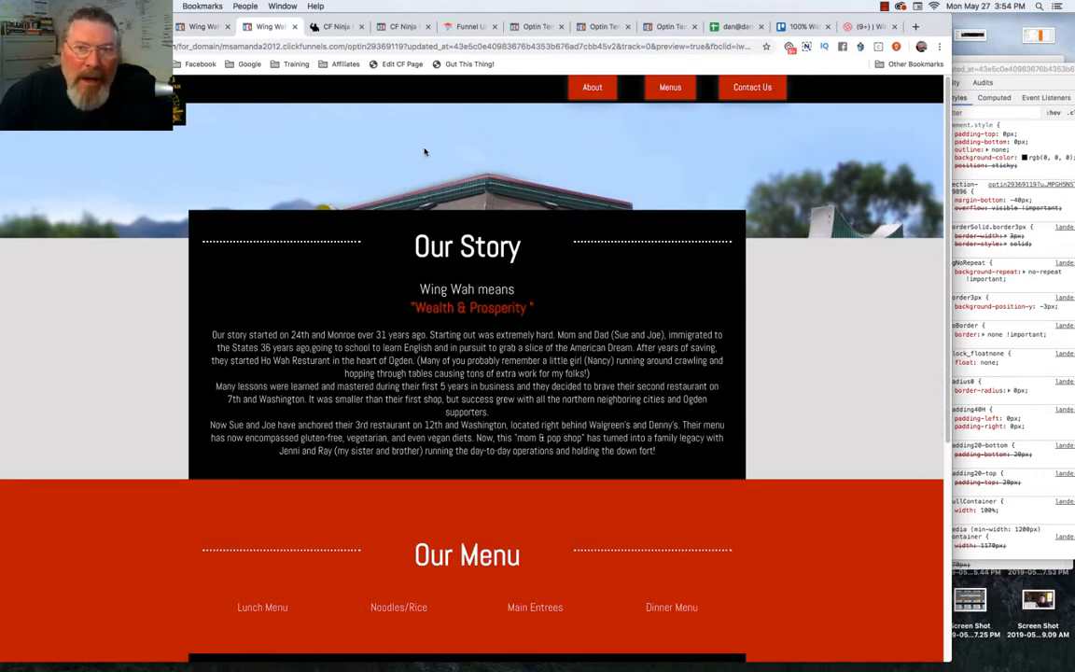
scroll("down", 3)
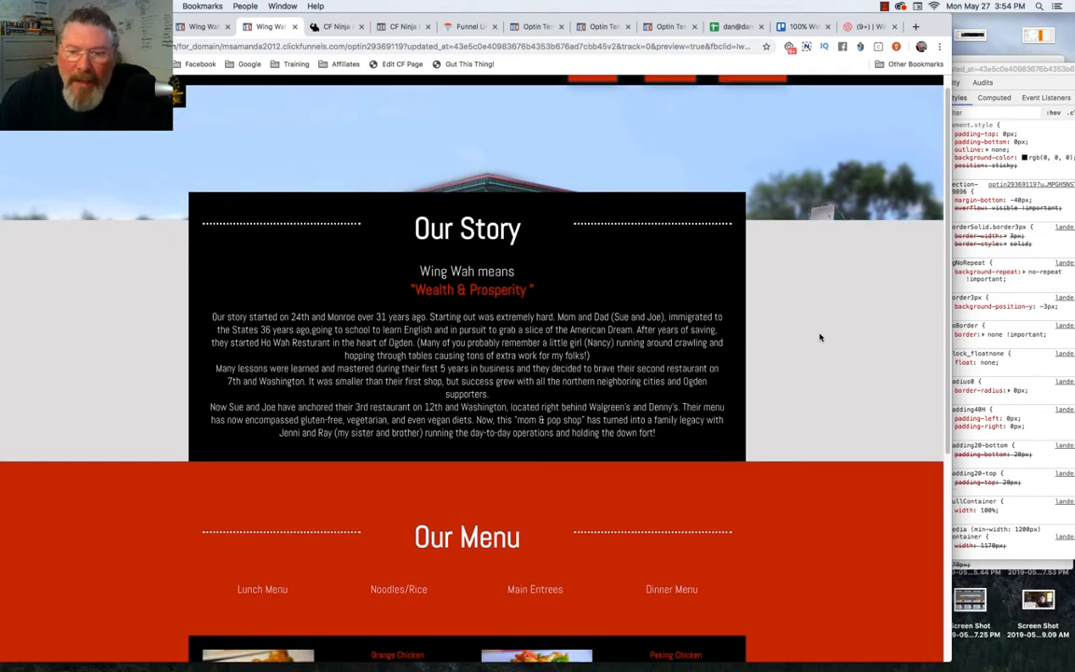
scroll("down", 3)
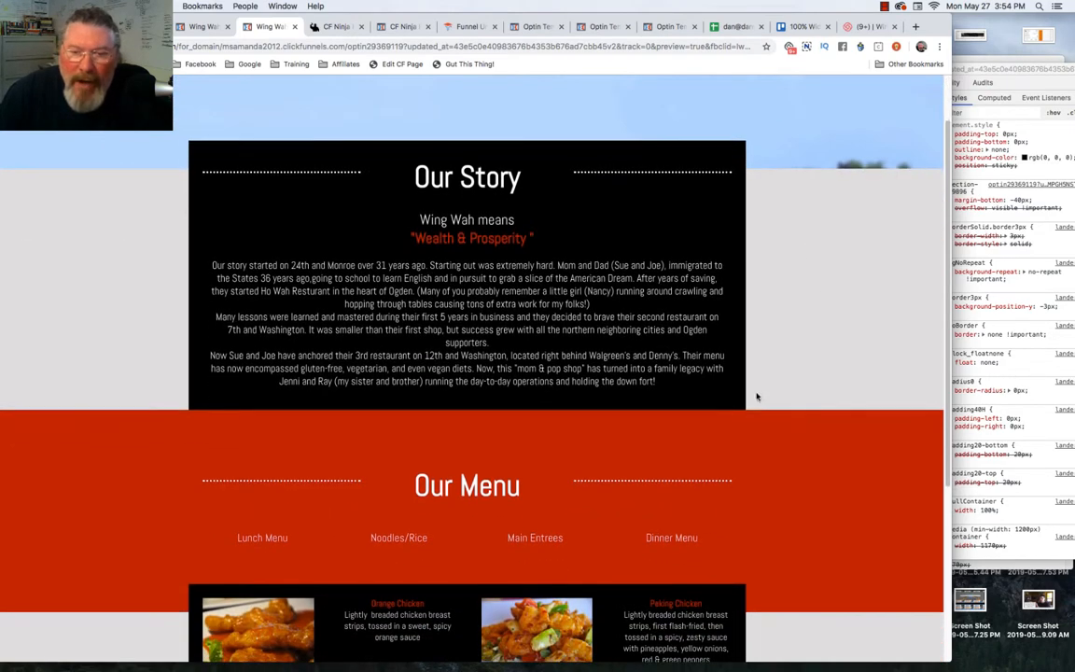
scroll("down", 3)
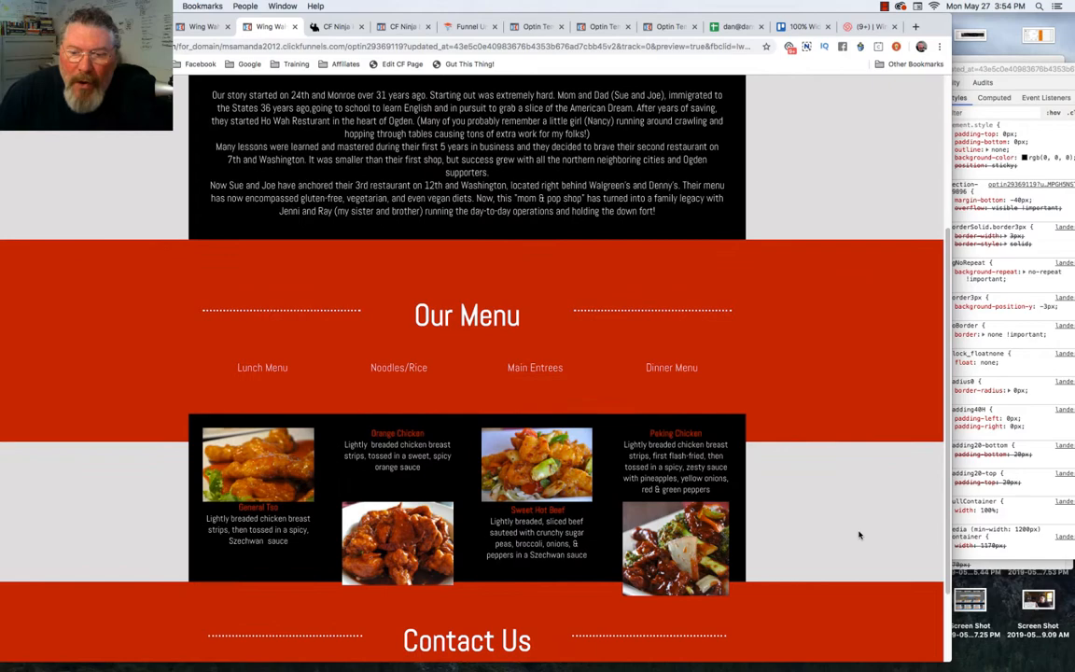
scroll("up", 3)
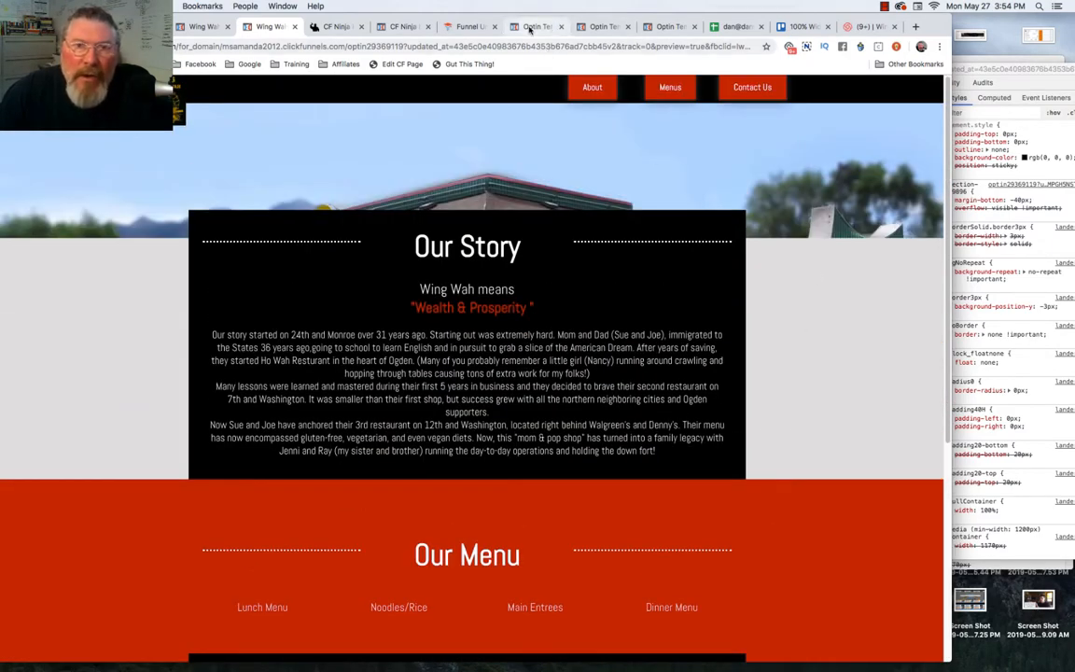
Step: In the page editor, drag the image section's Top Margin from 0 to -40
left_click(532, 26)
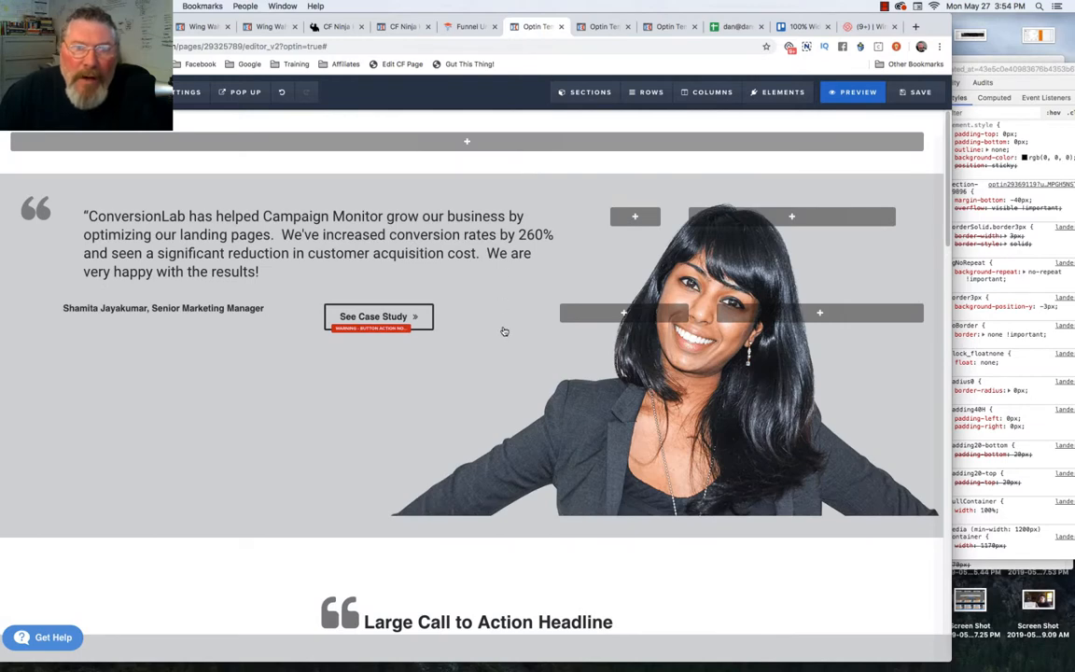
left_click(505, 331)
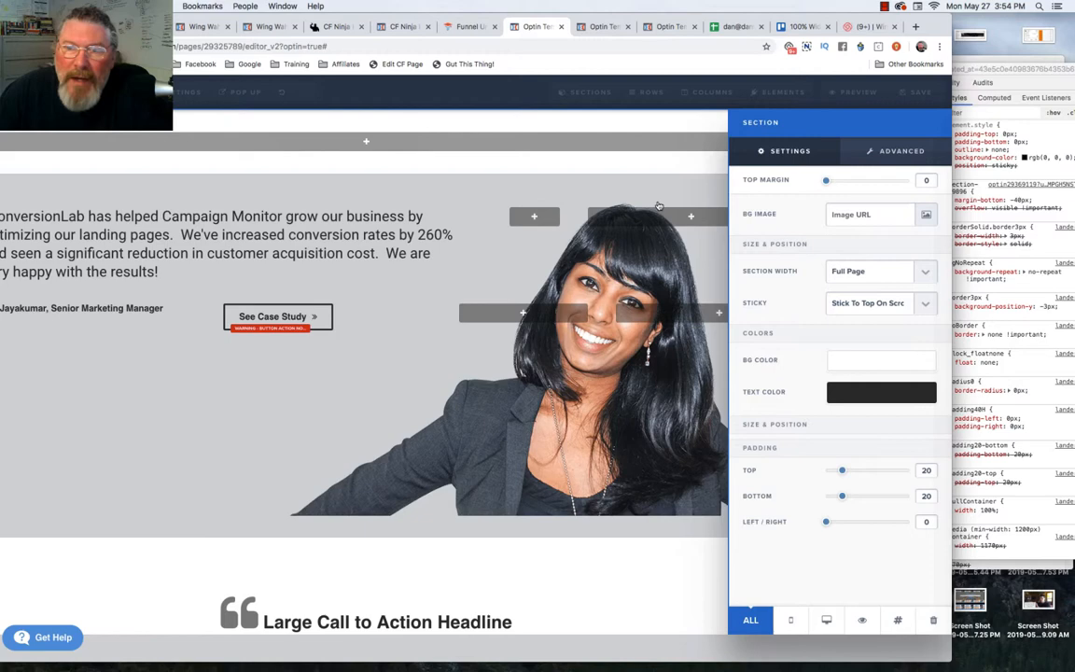
left_click_drag(826, 180, 856, 180)
type("-40")
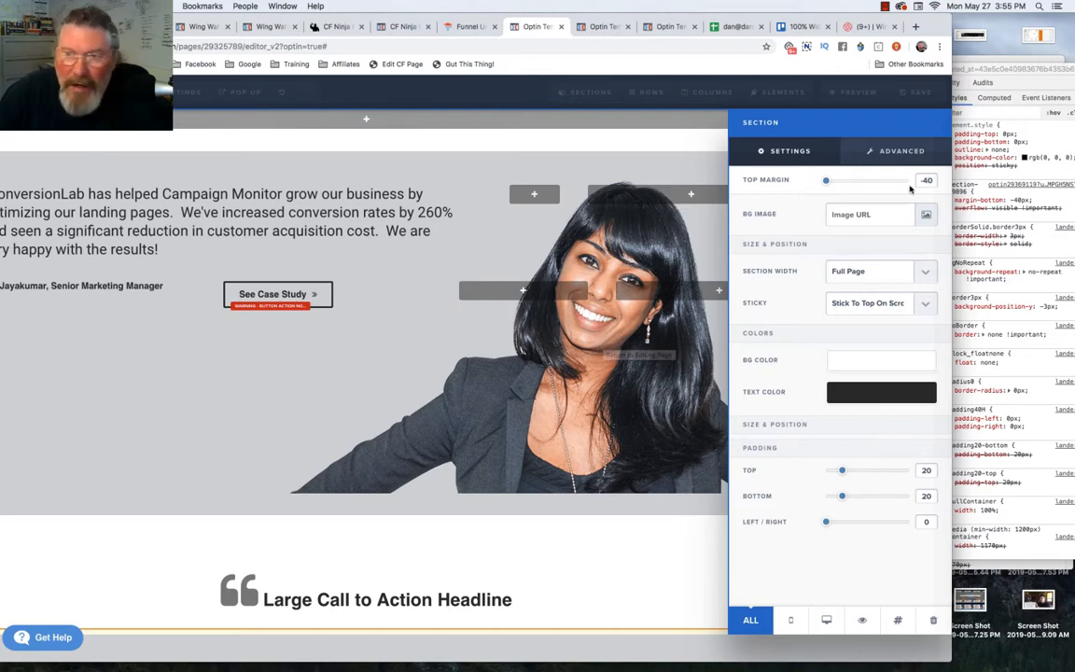
mouse_move(826, 180)
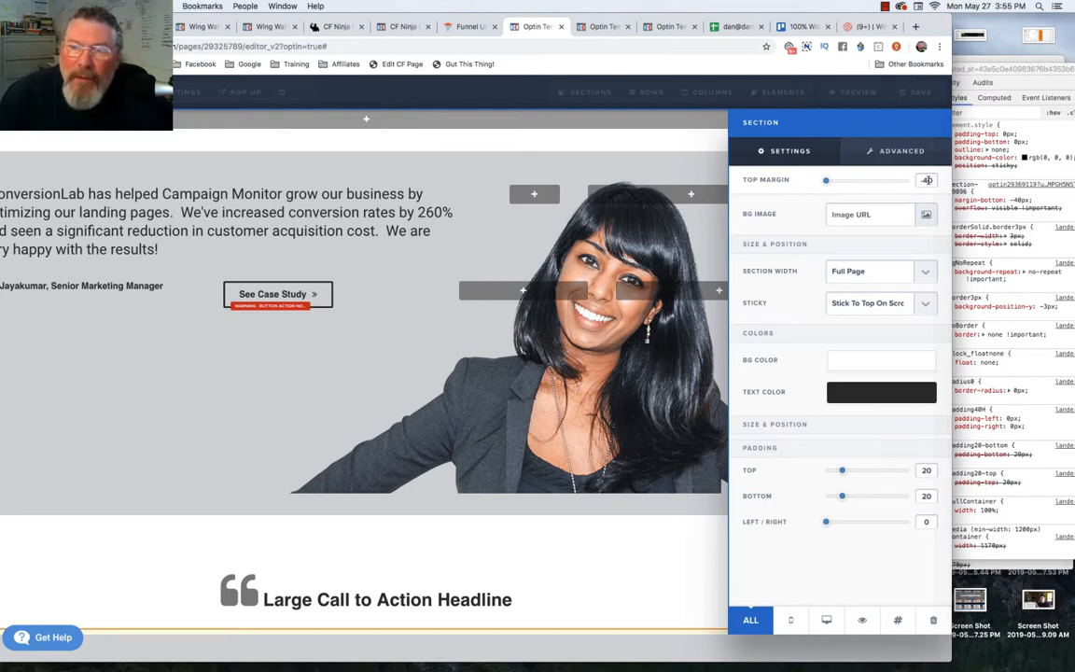
Step: Switch the section's Sticky setting to No Stickiness, then back to Stick To Top On Scroll
left_click(880, 302)
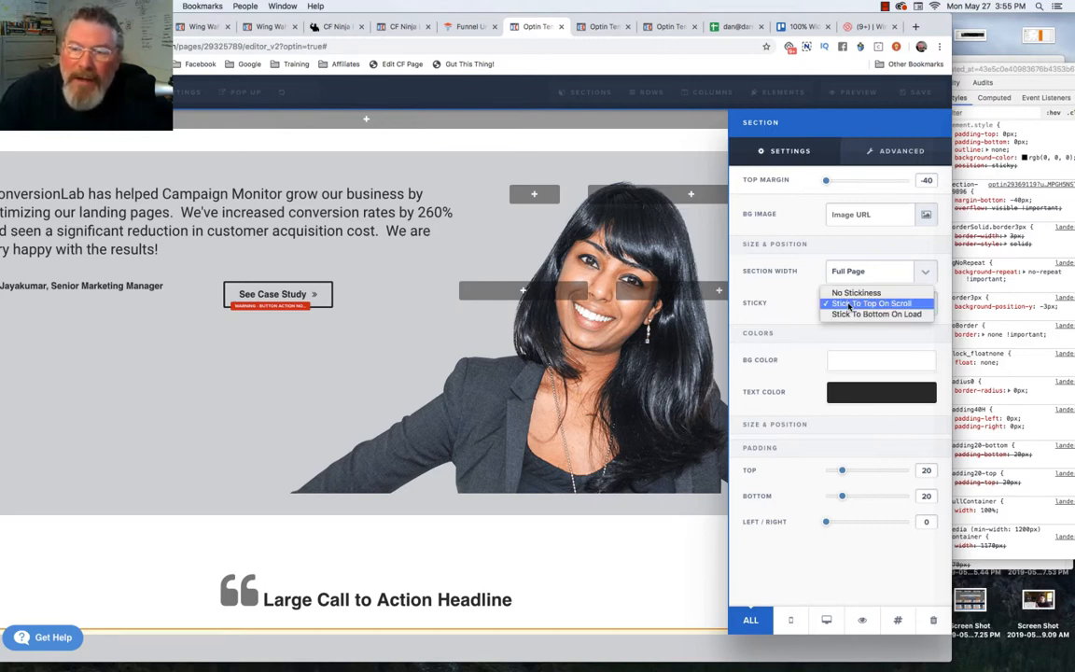
left_click(856, 292)
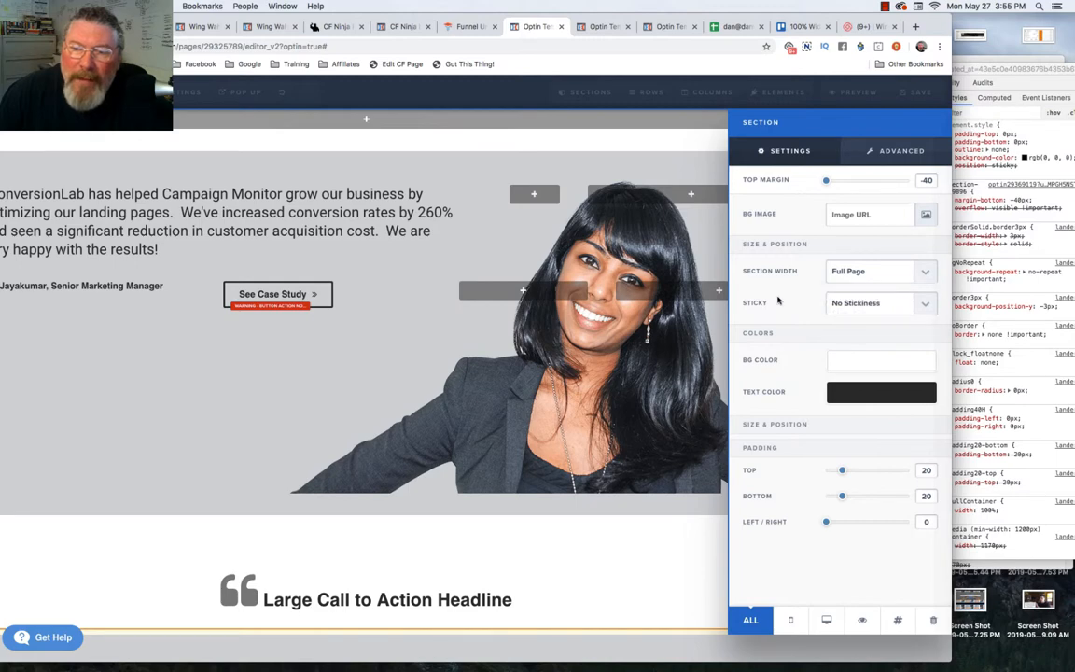
left_click(880, 302)
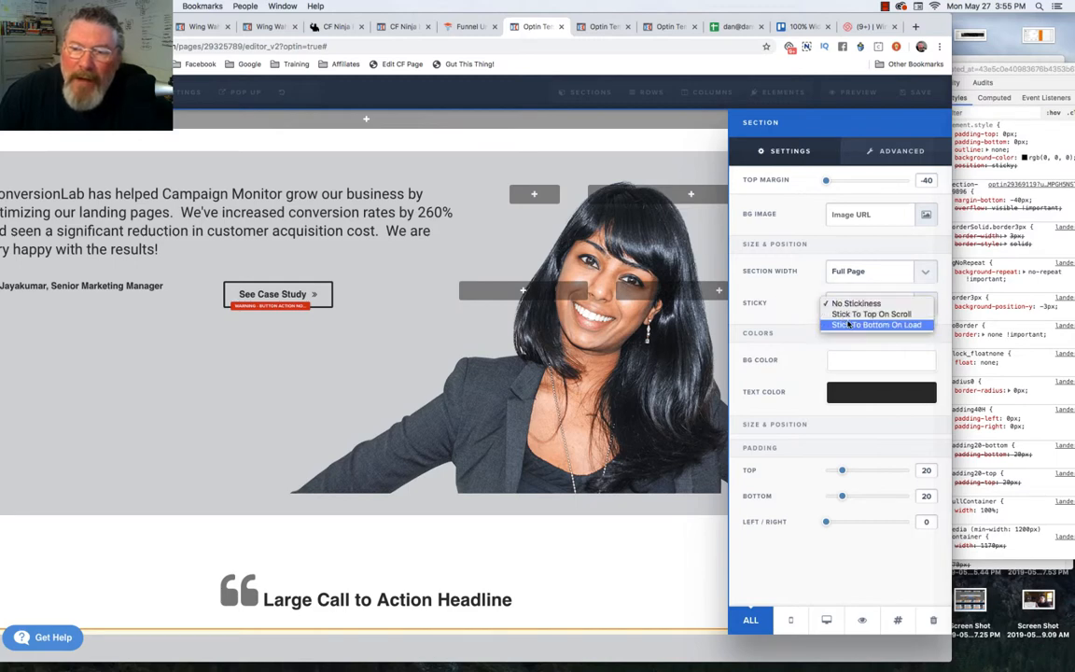
left_click(866, 313)
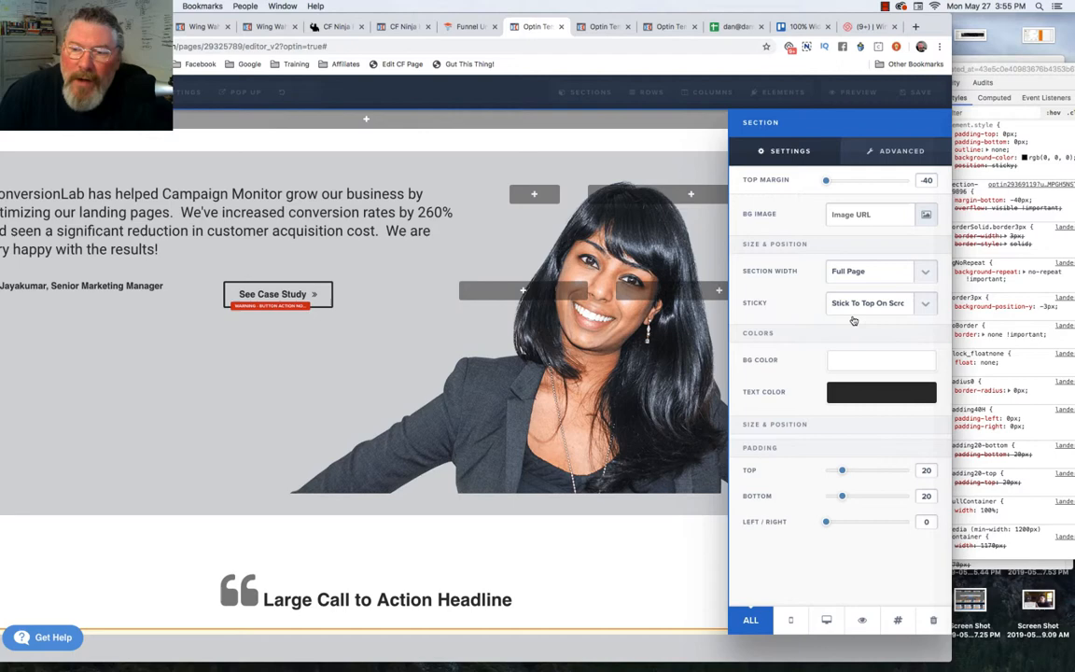
left_click(879, 302)
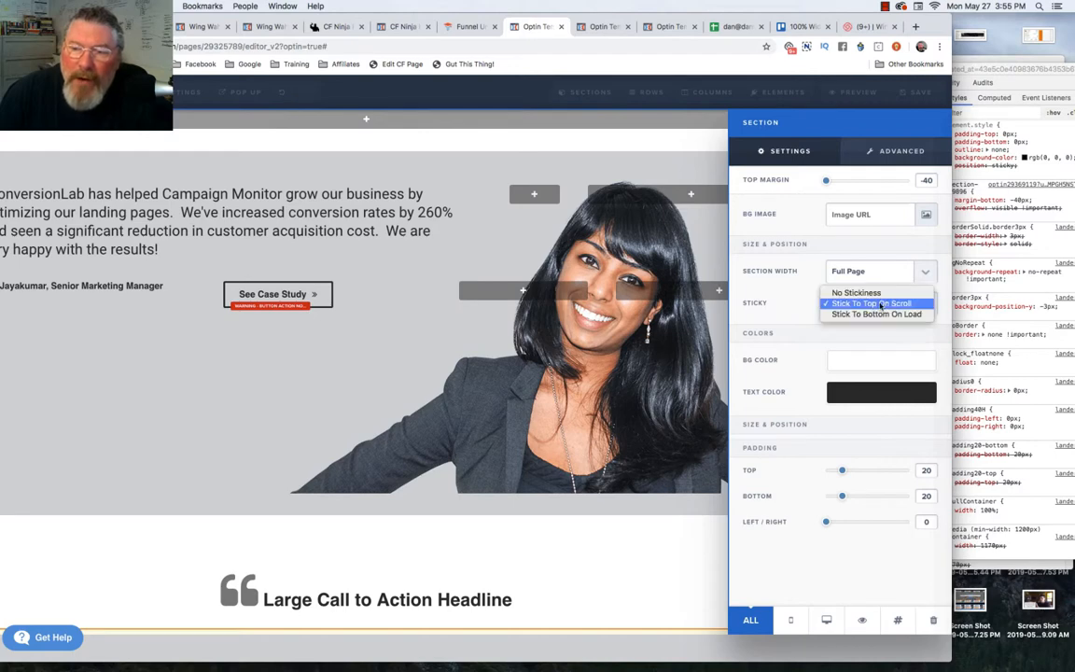
left_click(873, 302)
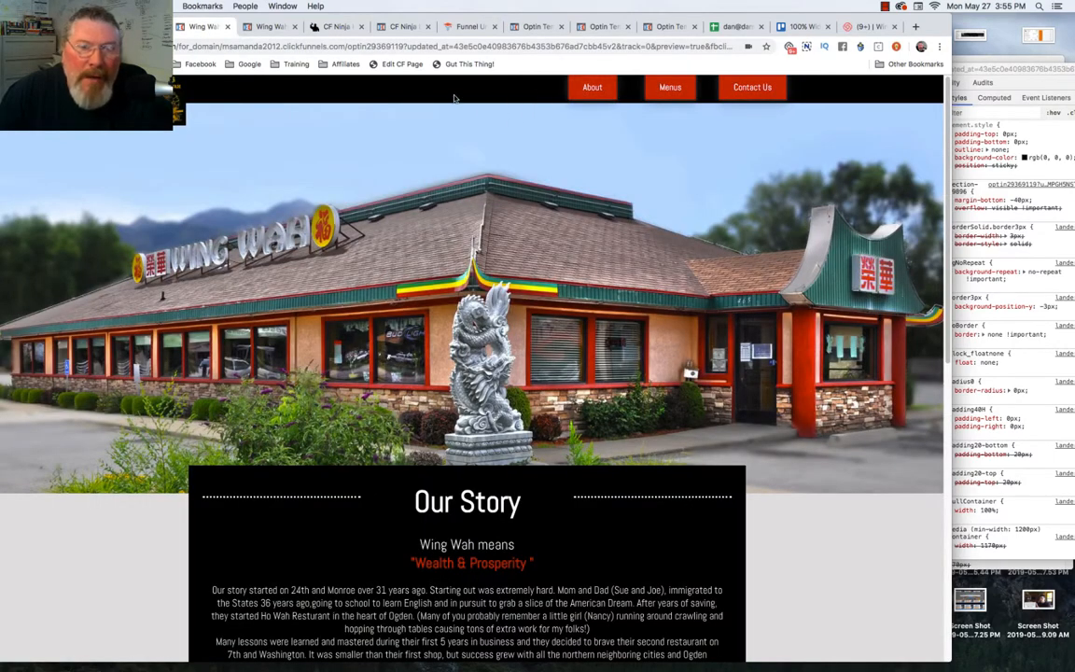
Step: Inspect the header image section of the Wing Wah preview in DevTools
scroll("down", 3)
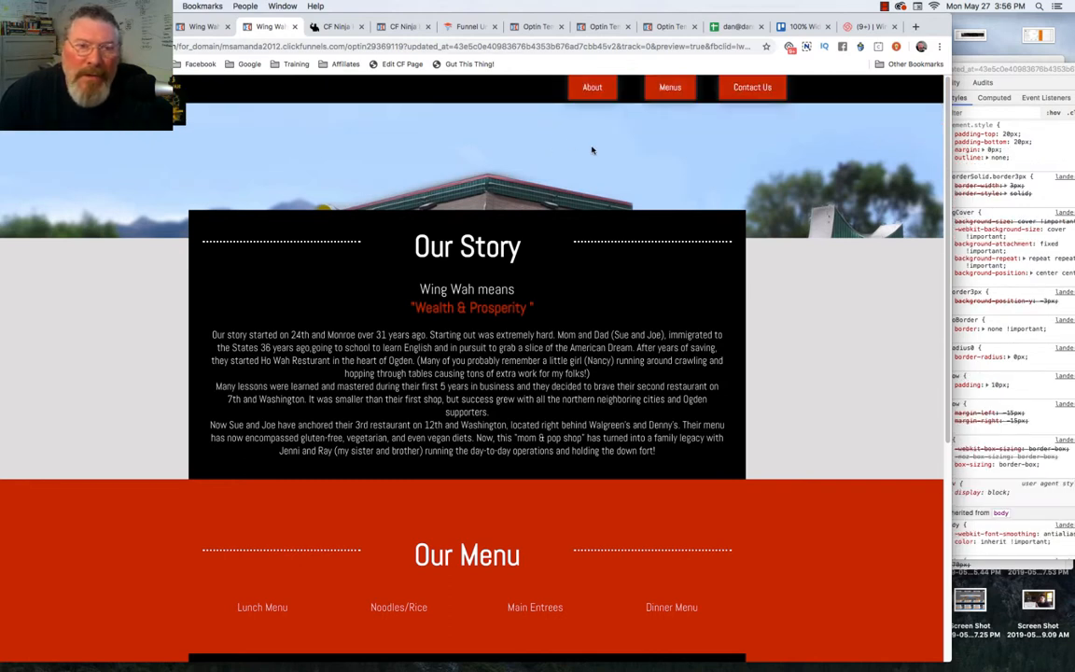
mouse_move(765, 158)
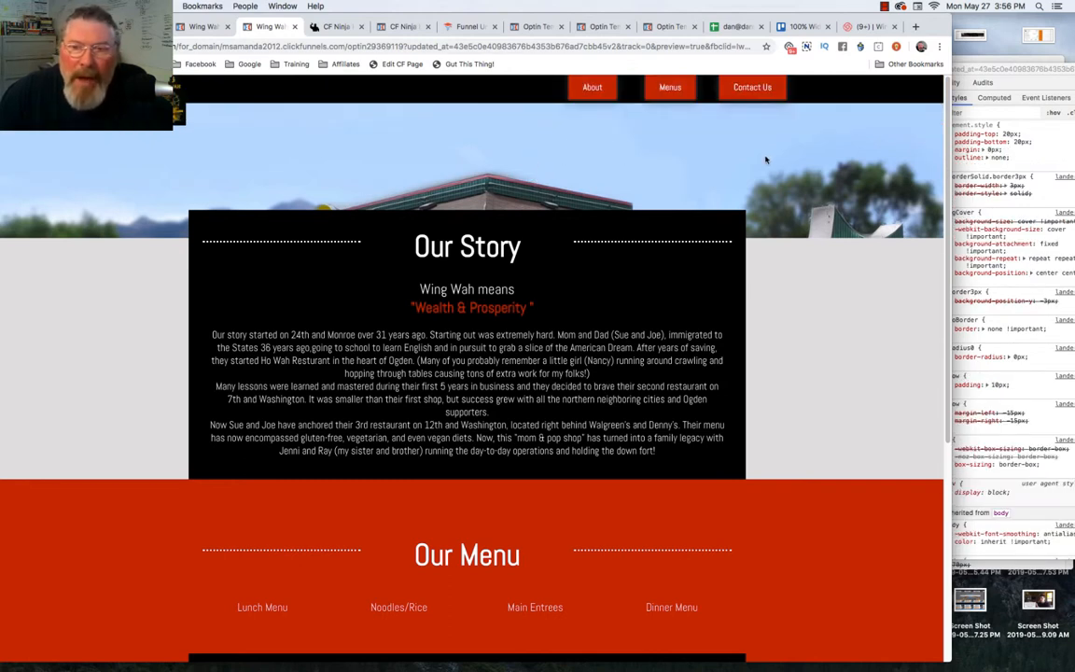
right_click(765, 159)
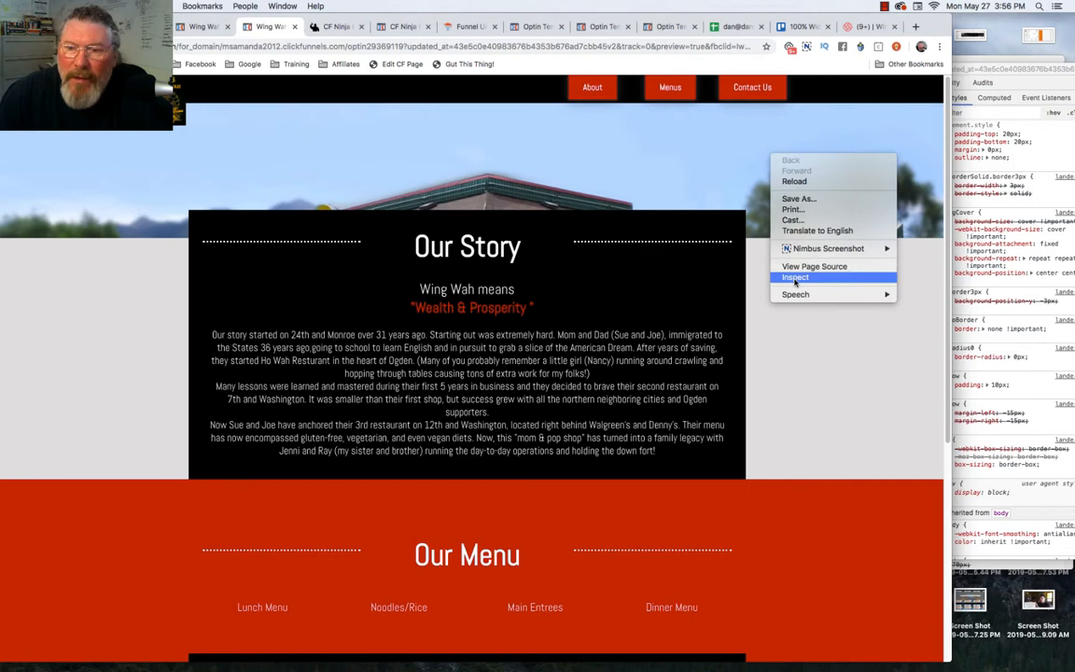
left_click(795, 277)
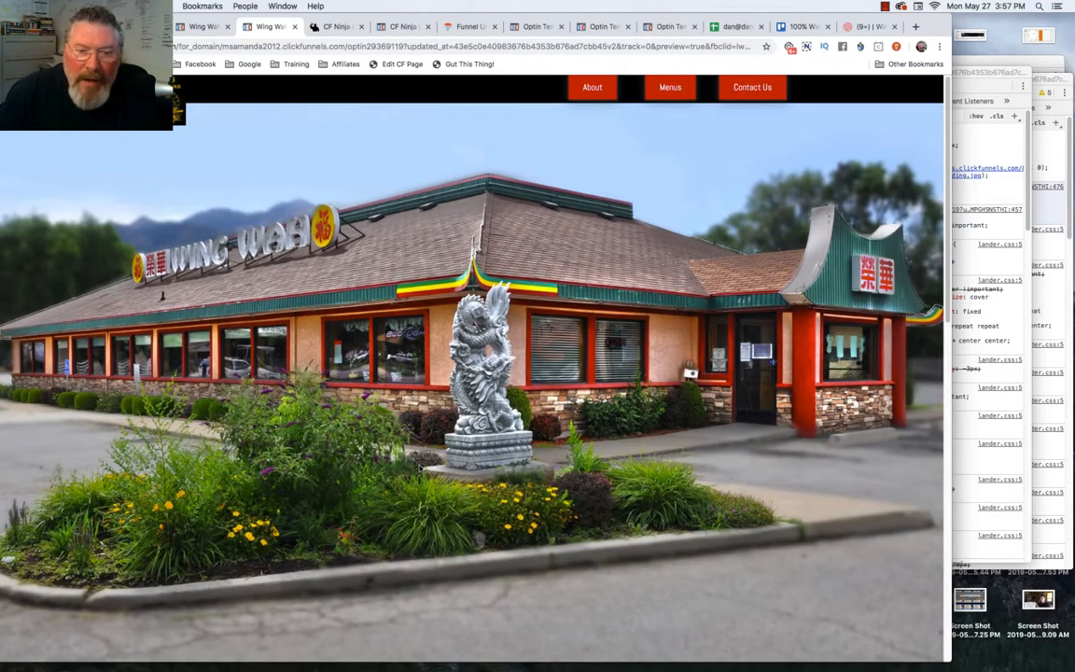
mouse_move(487, 490)
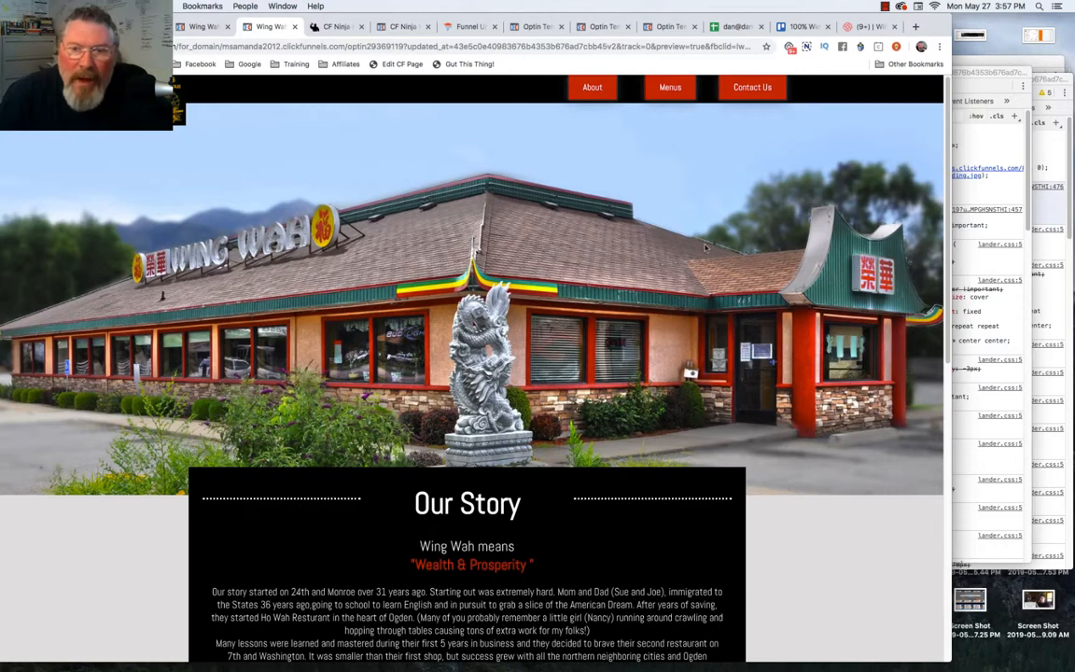
mouse_move(653, 519)
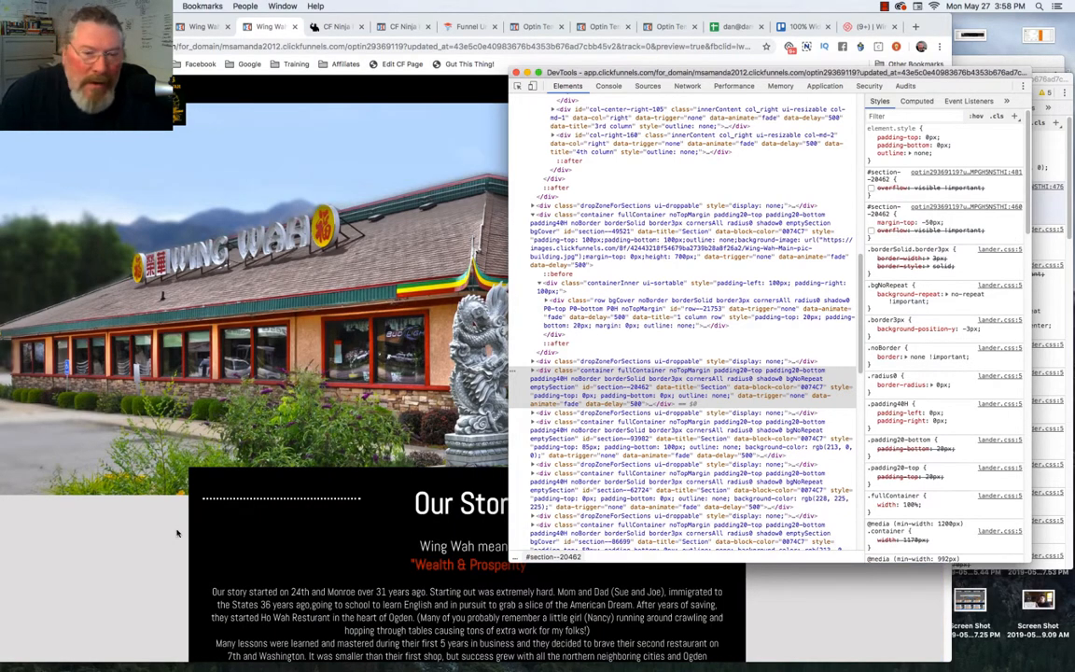
Step: Scroll to the Our Story box and bring up its context menu
scroll("down", 3)
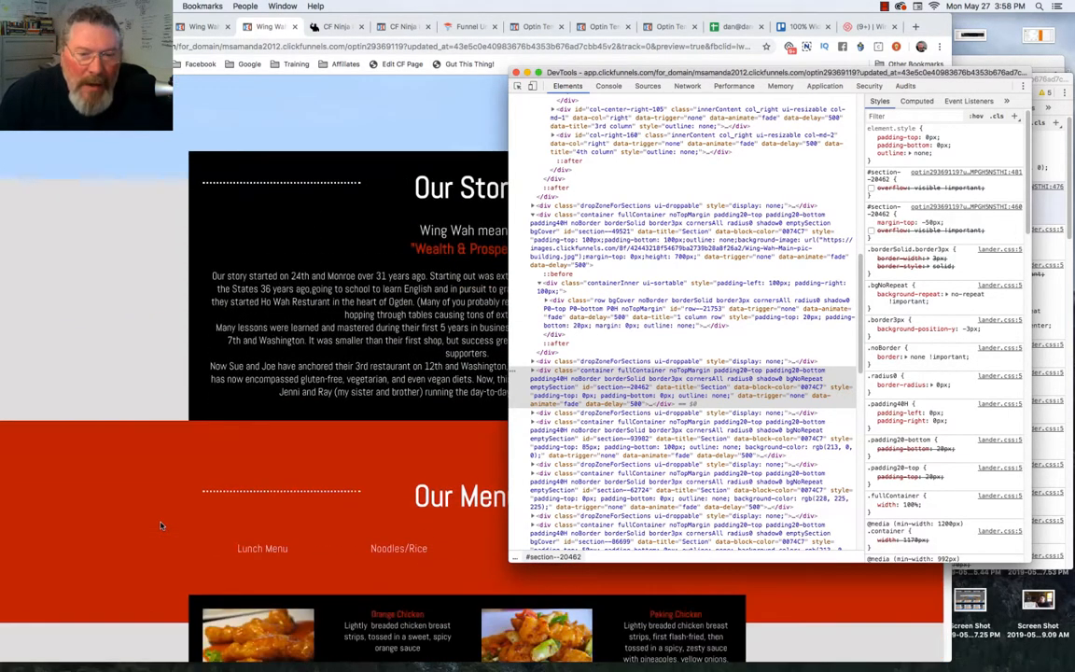
right_click(161, 525)
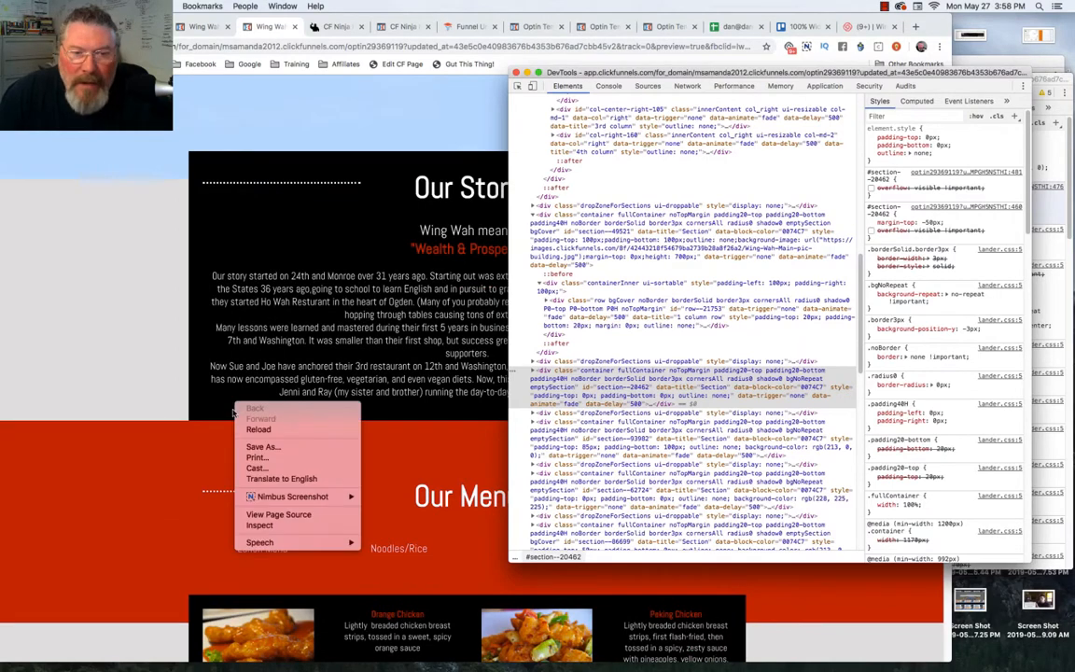
mouse_move(260, 525)
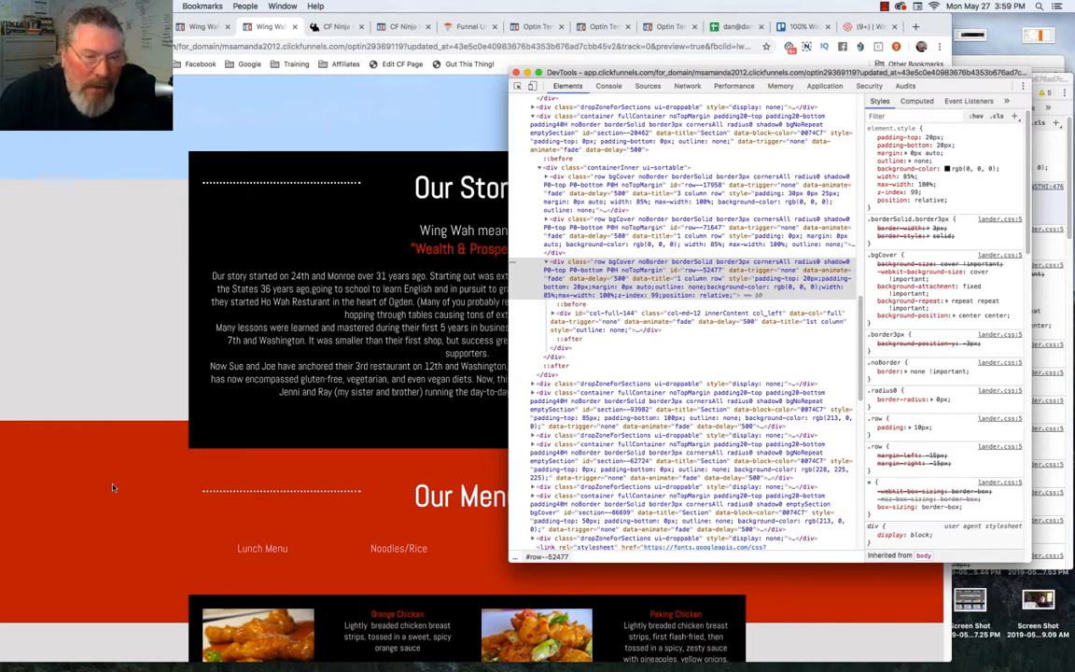
mouse_move(157, 361)
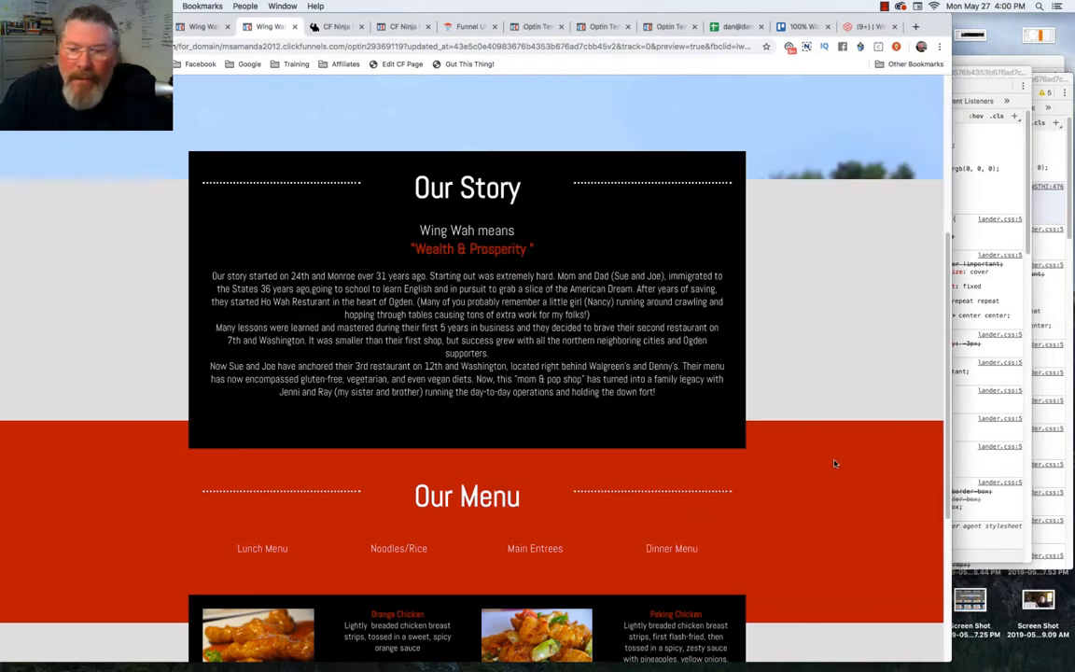
Step: Inspect the Our Menu dishes row and begin a position property in its inline style
scroll("down", 3)
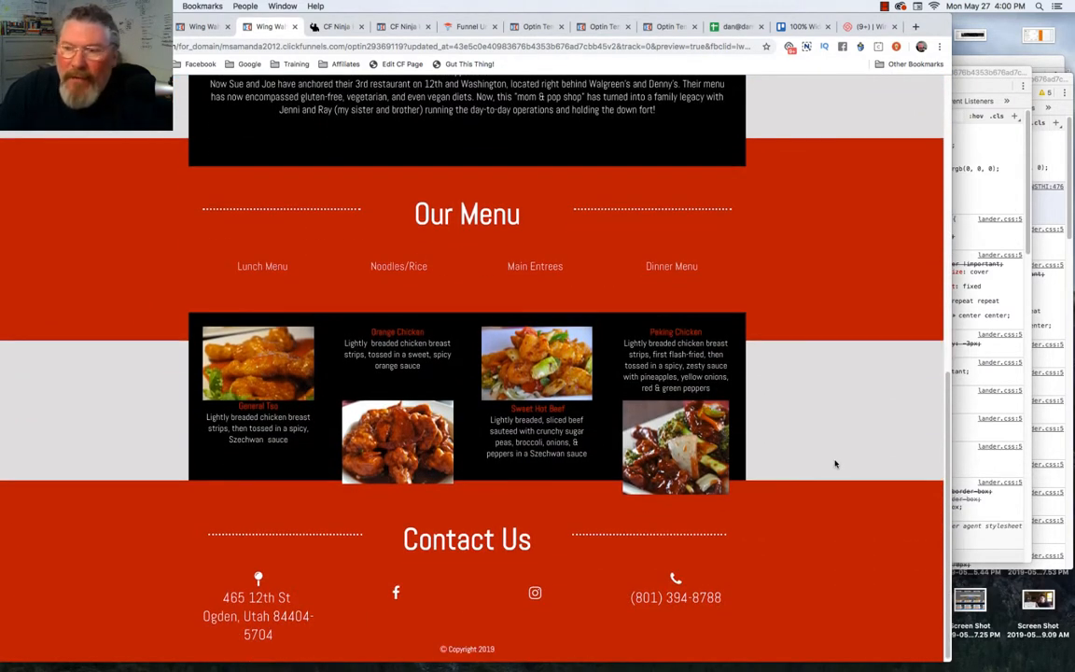
right_click(607, 474)
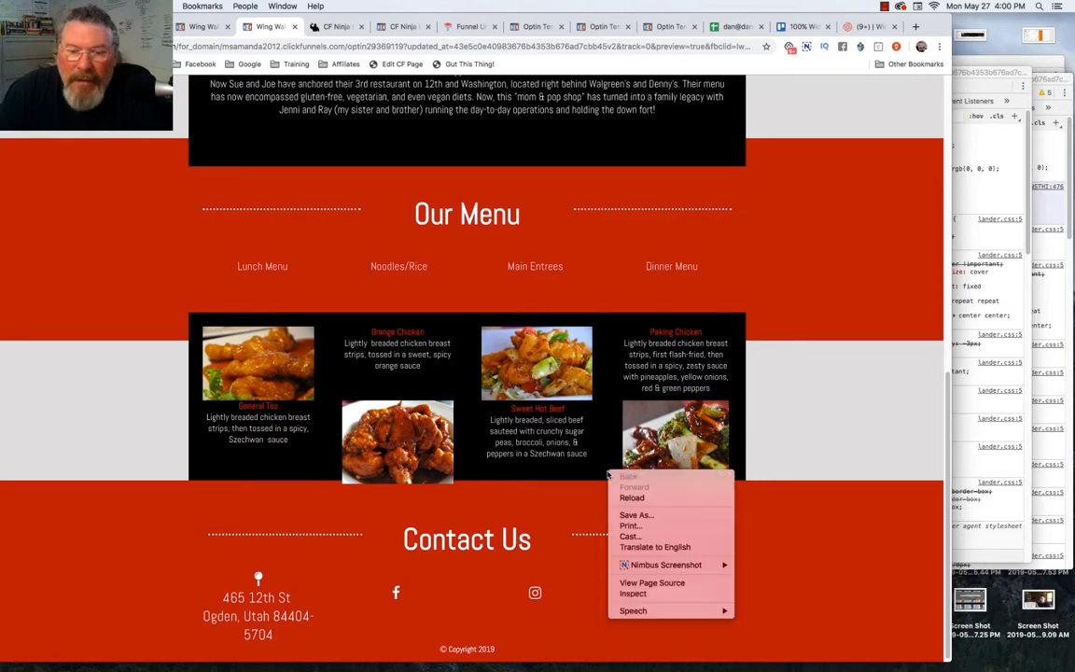
left_click(625, 593)
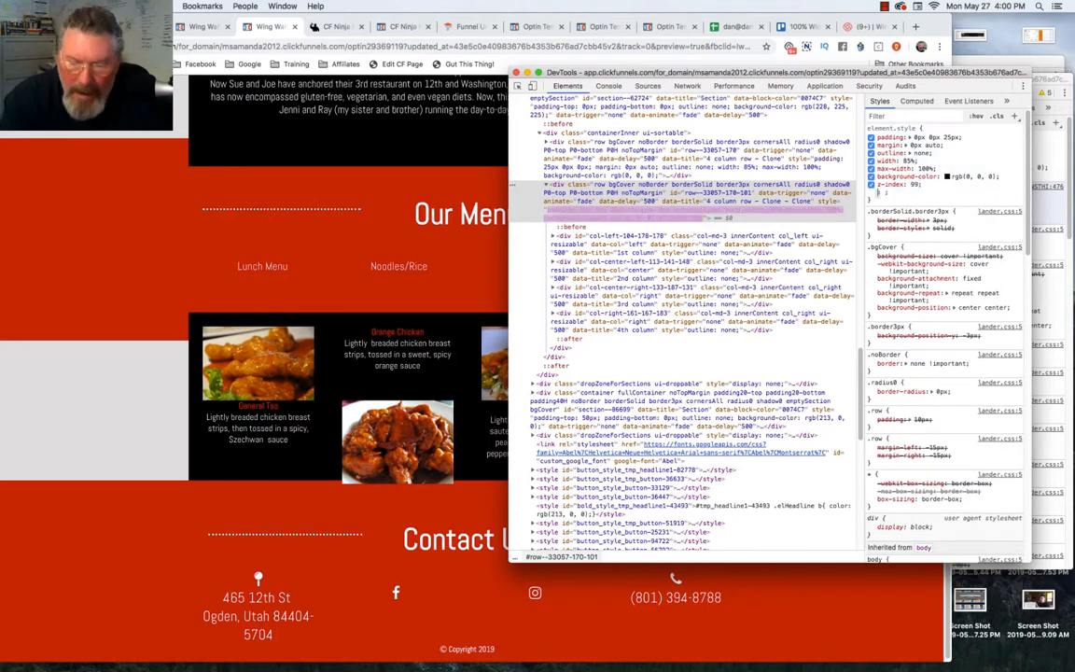
left_click(919, 193)
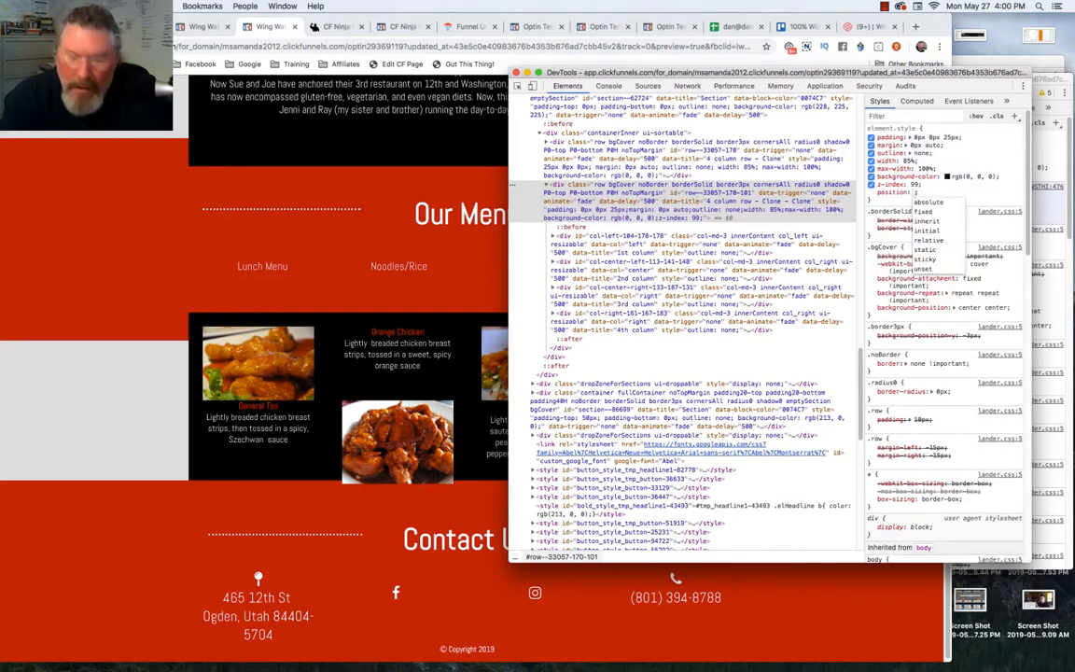